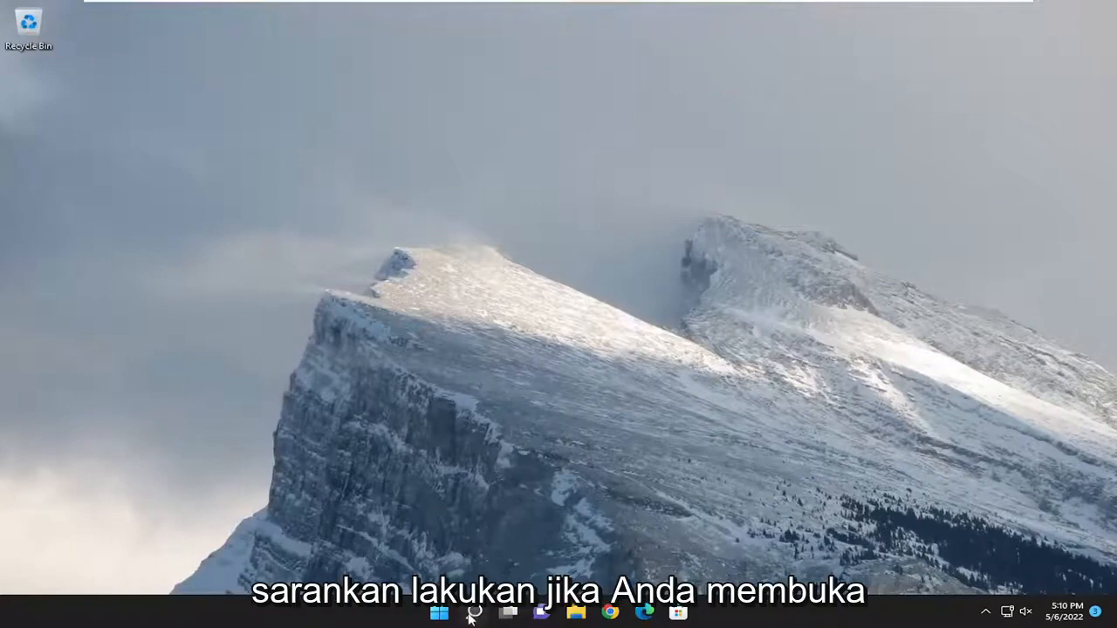
# Search 'regedit' in Start and launch Registry Editor as administrator
pyautogui.write('rege')
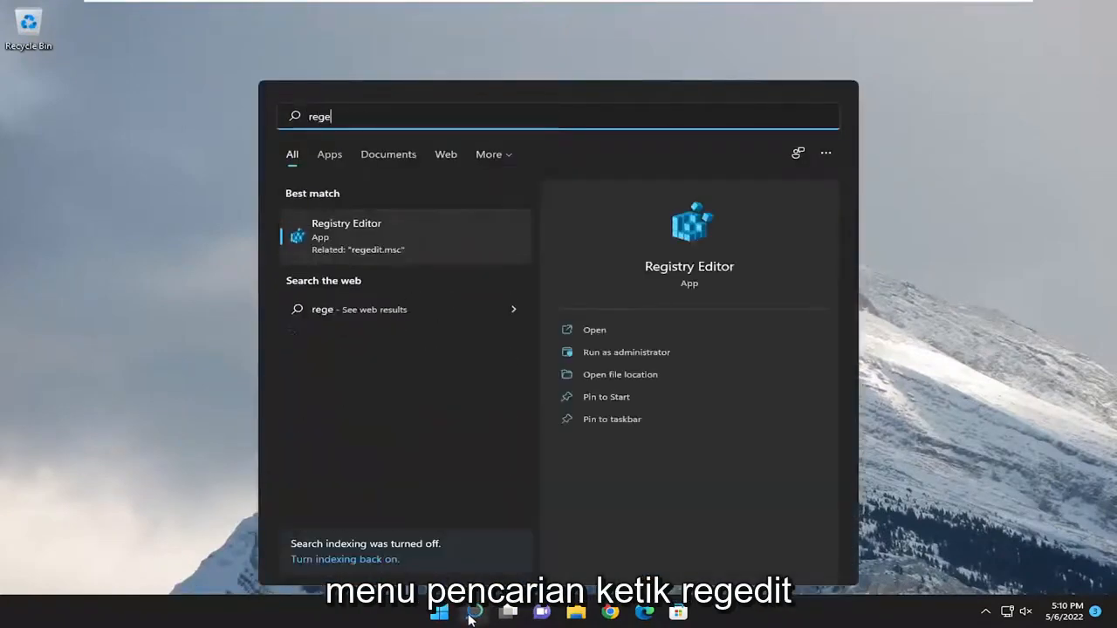
pyautogui.write('dit')
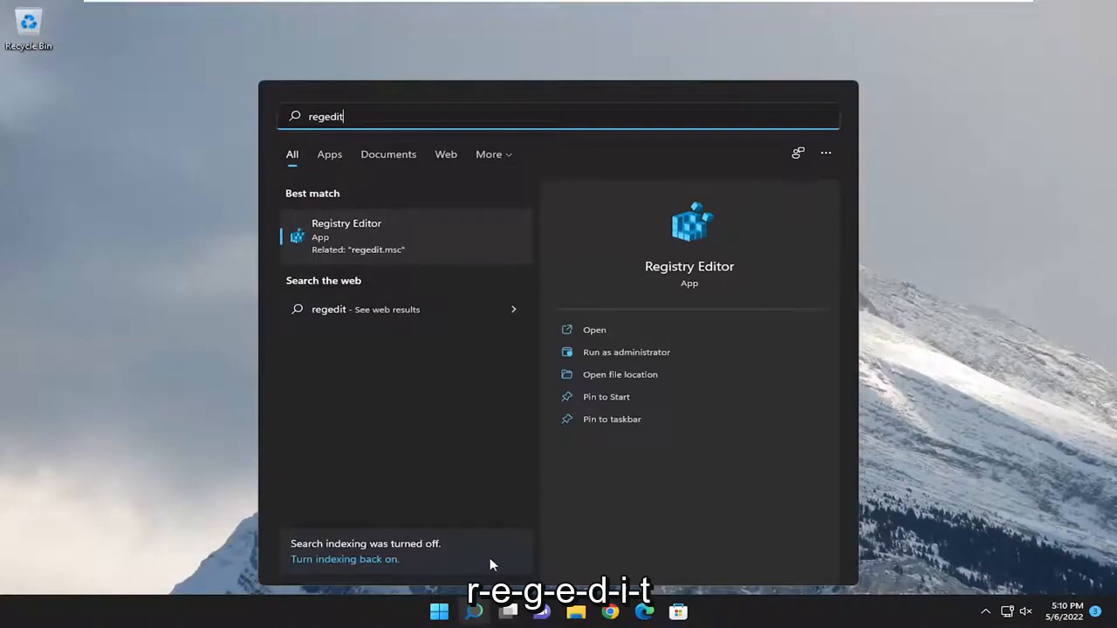
pyautogui.moveTo(322, 265)
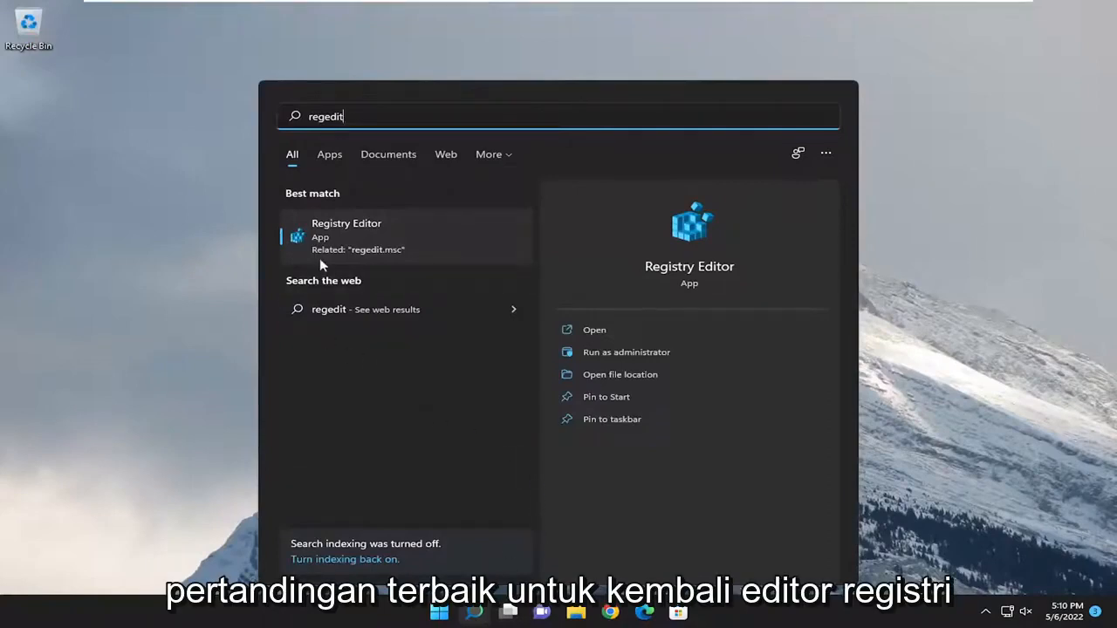
pyautogui.rightClick(345, 230)
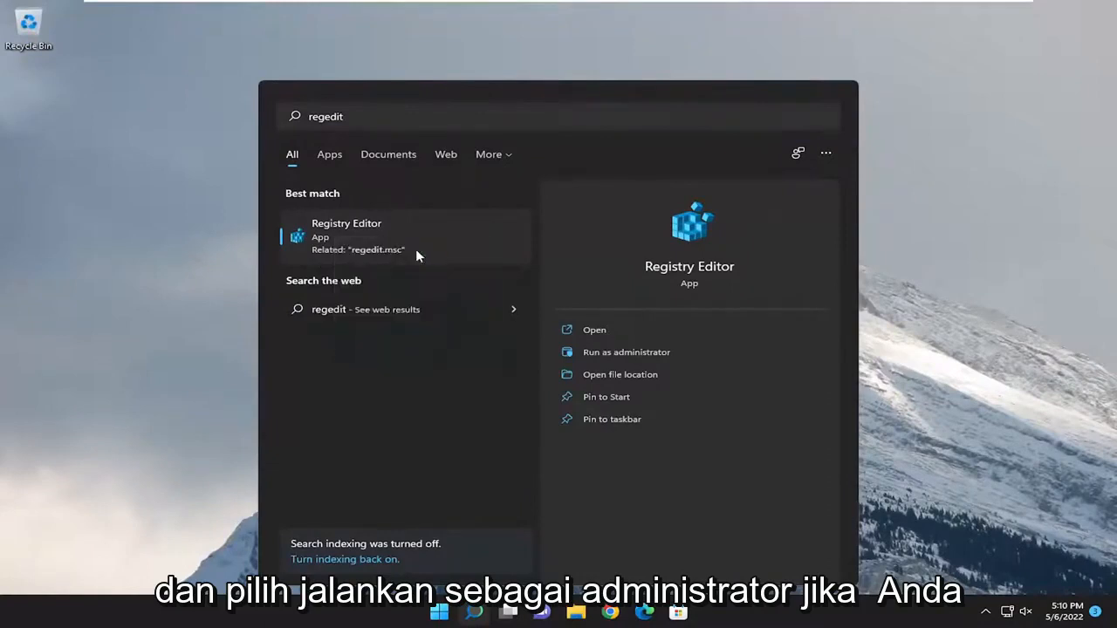
pyautogui.click(625, 353)
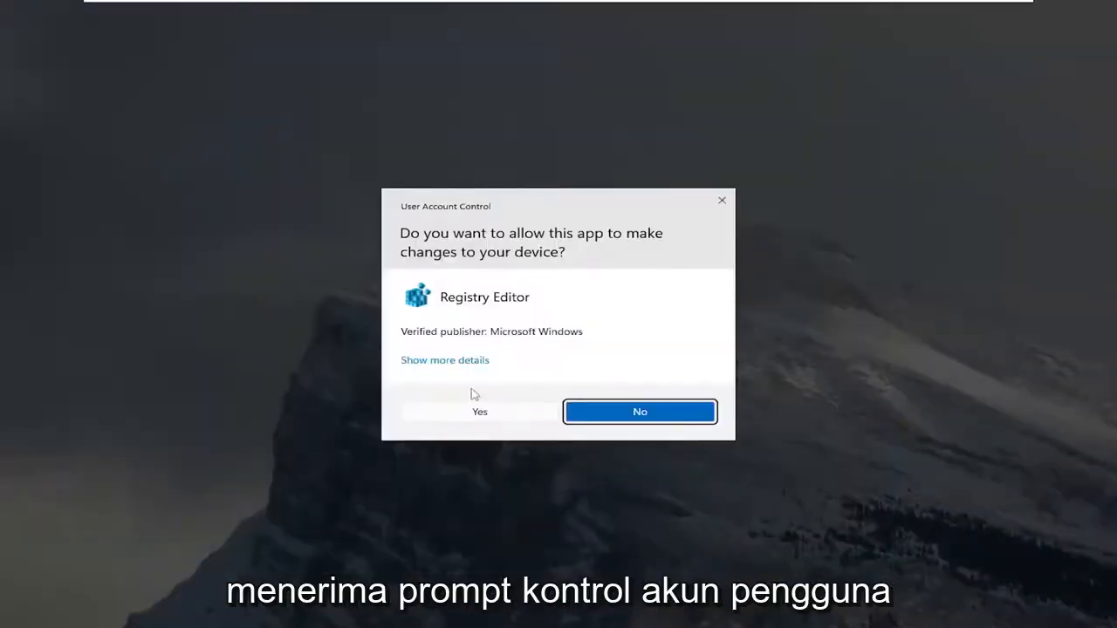
# Approve the UAC prompt, view the File > Export backup dialog, and cancel it
pyautogui.click(478, 412)
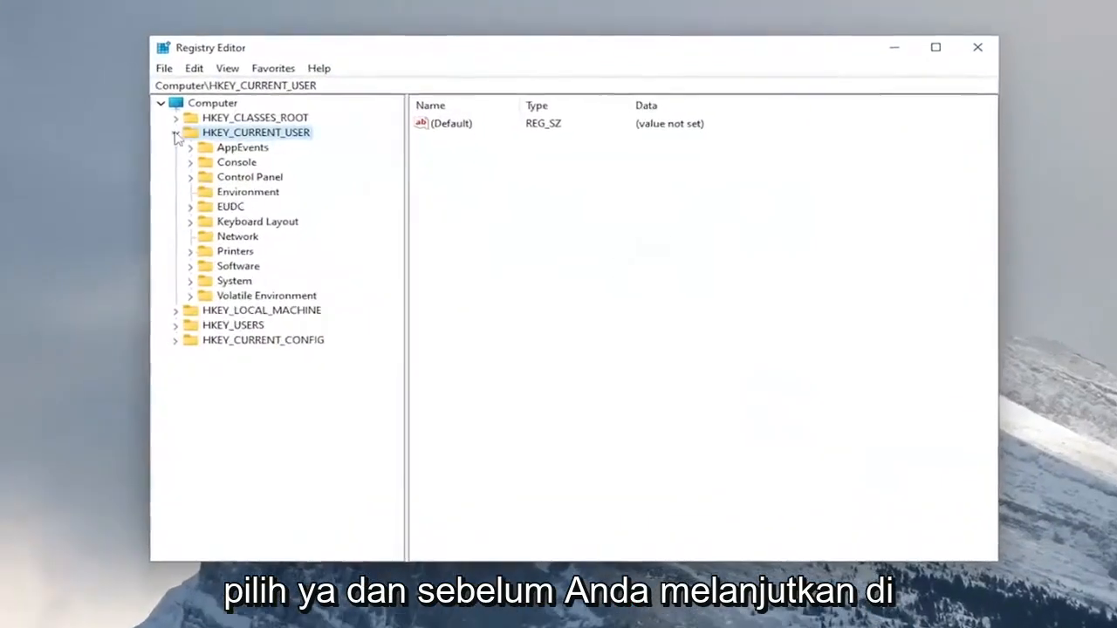
pyautogui.click(176, 133)
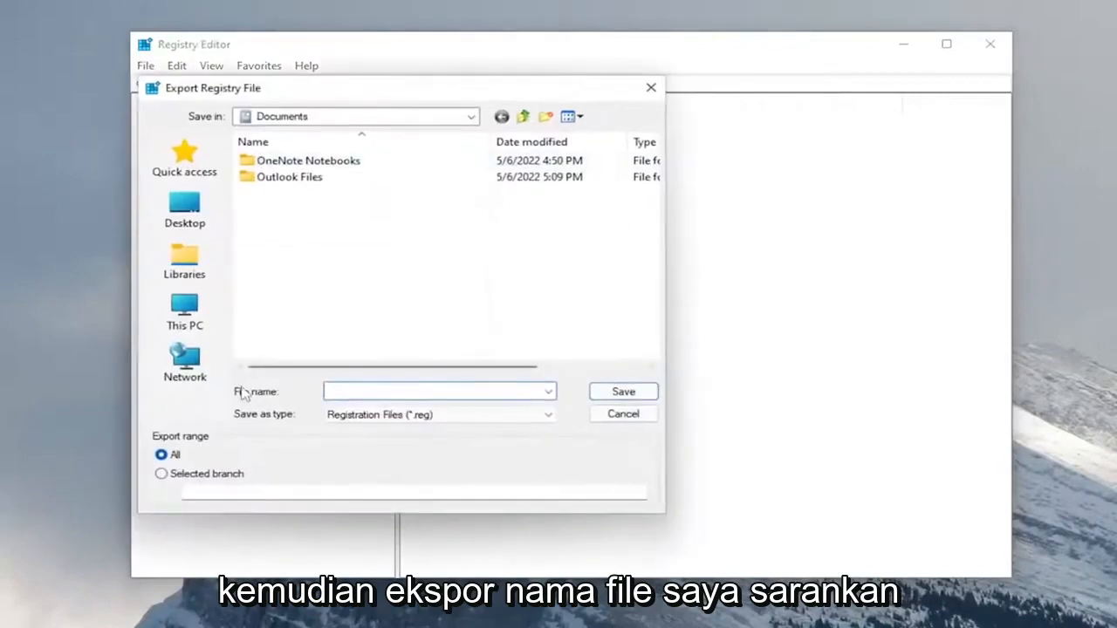
pyautogui.click(436, 391)
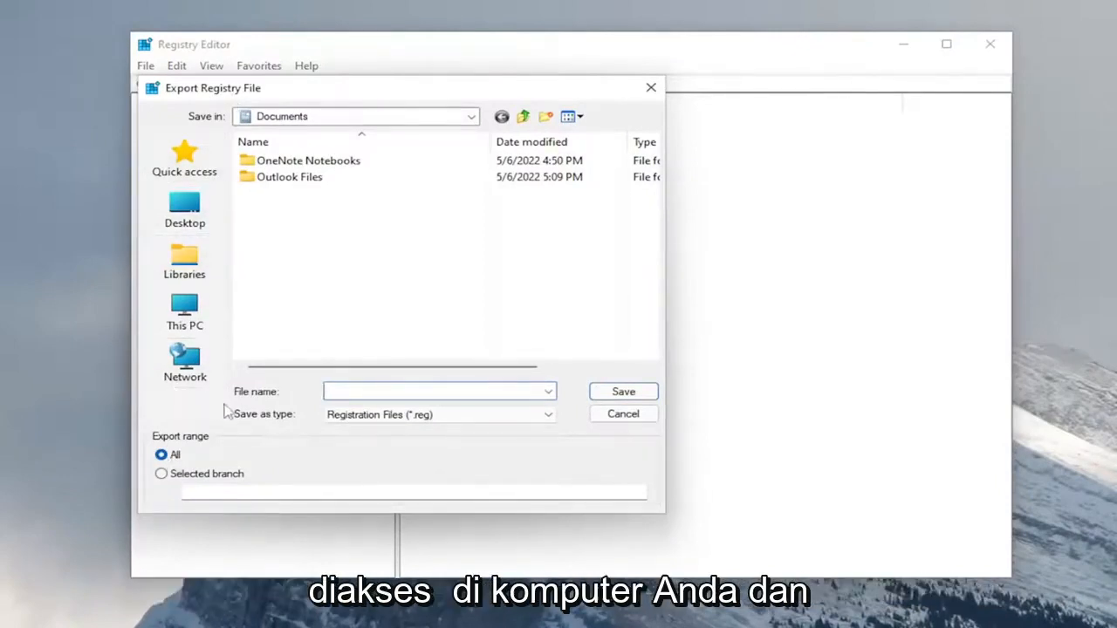
pyautogui.click(621, 412)
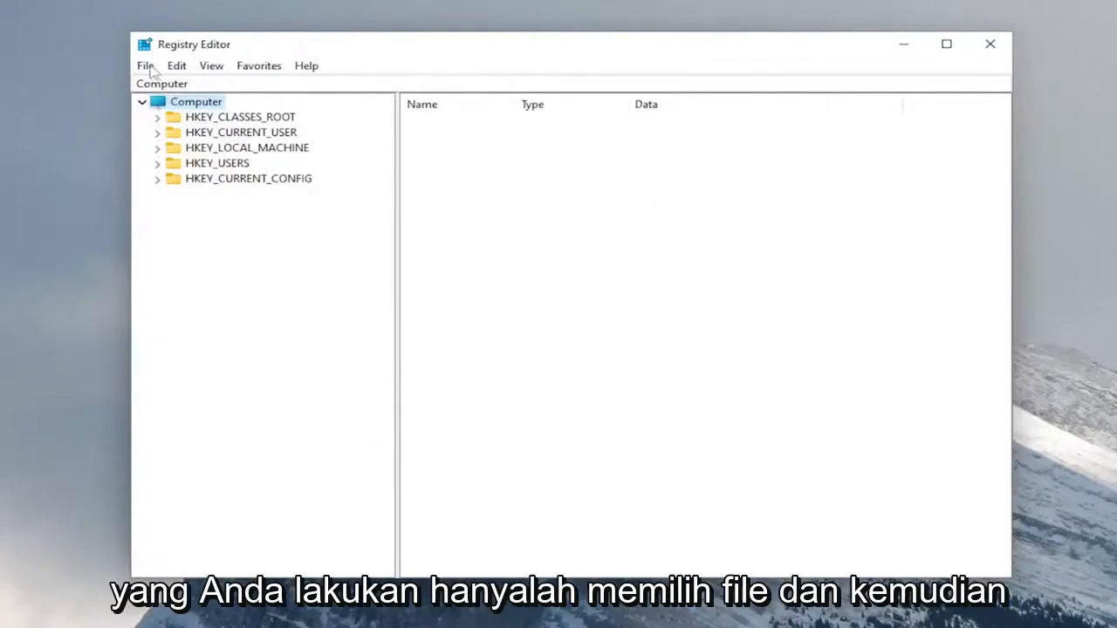
# Expand HKEY_CURRENT_USER\Software\Microsoft\Office and select the 16.0 key
pyautogui.click(145, 67)
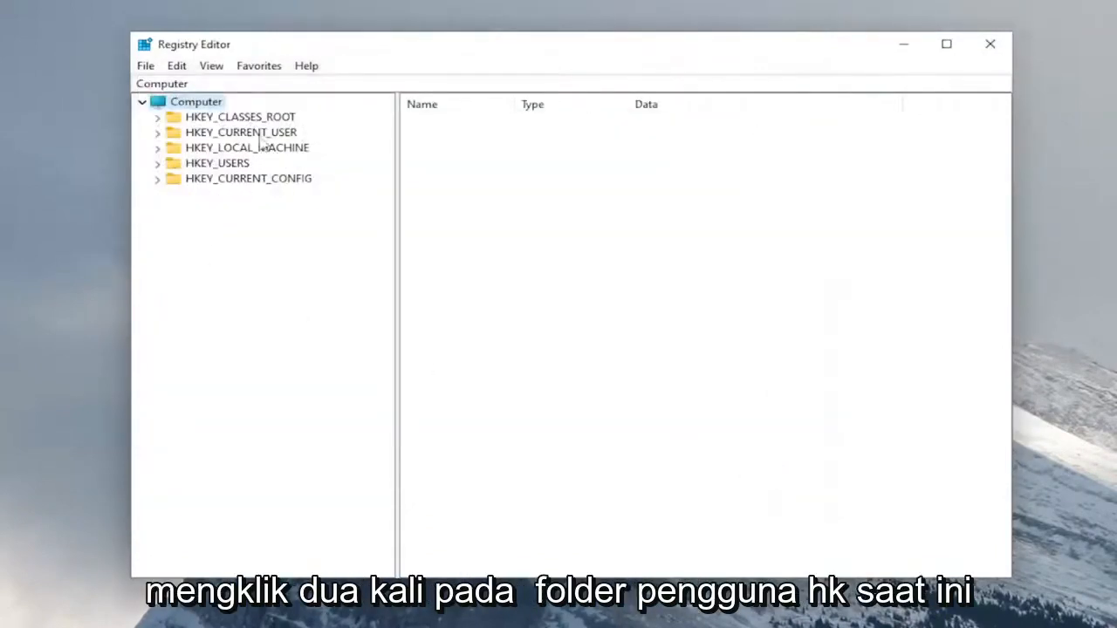
pyautogui.doubleClick(241, 133)
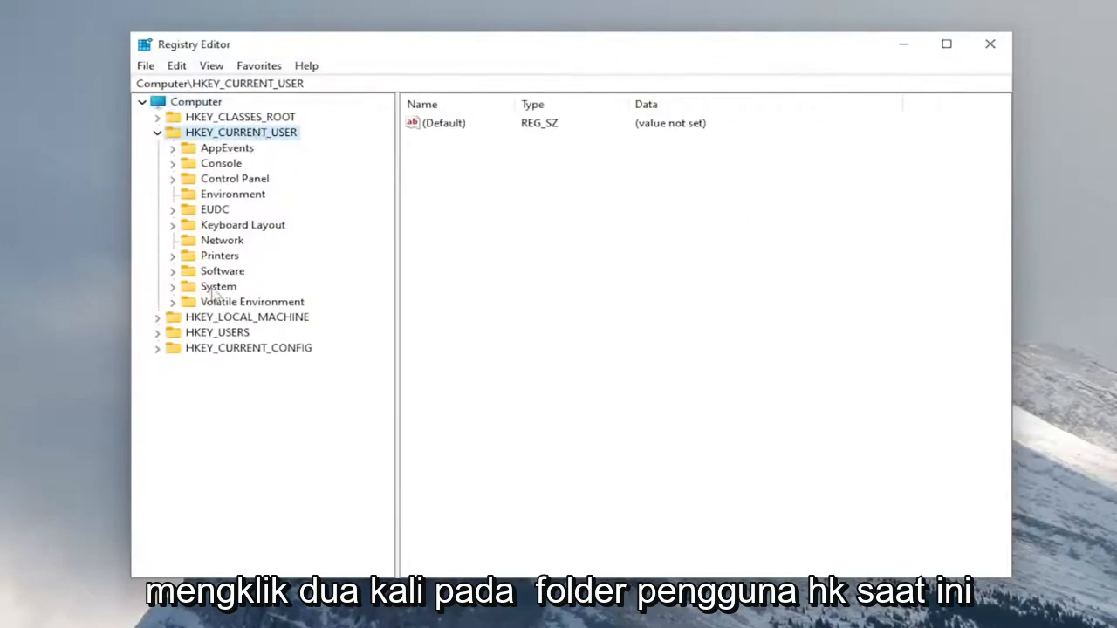
pyautogui.doubleClick(222, 270)
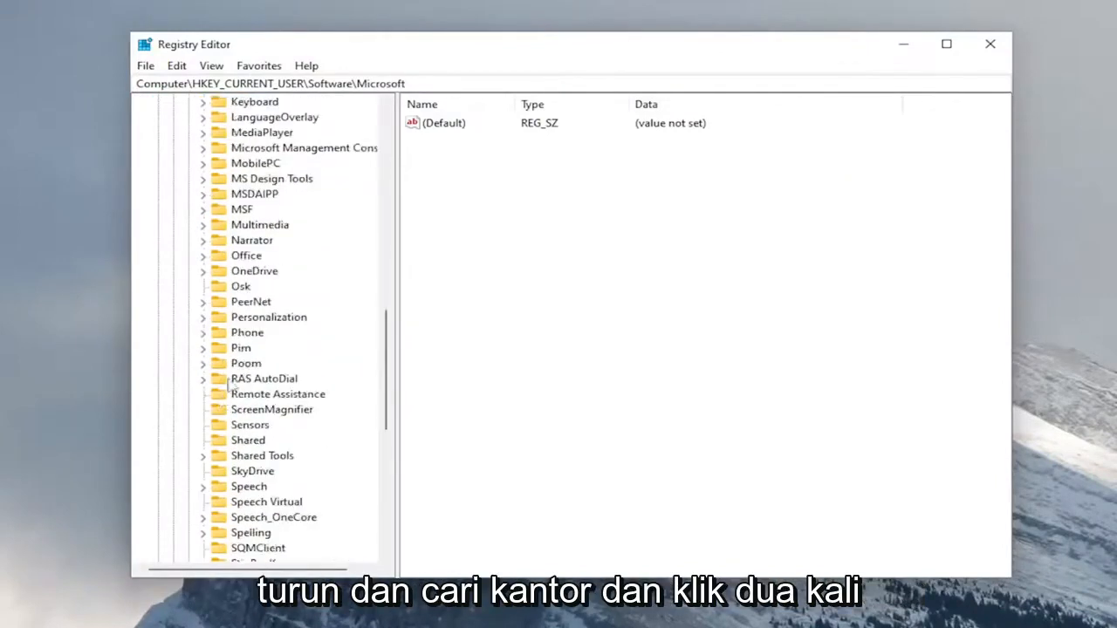
pyautogui.doubleClick(246, 254)
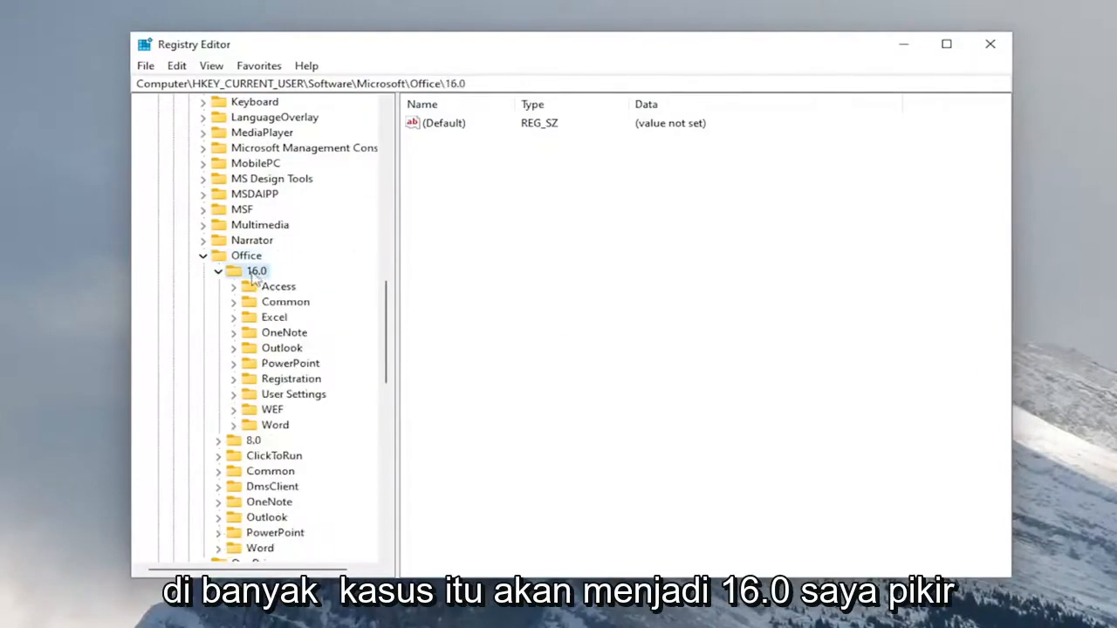
pyautogui.click(257, 271)
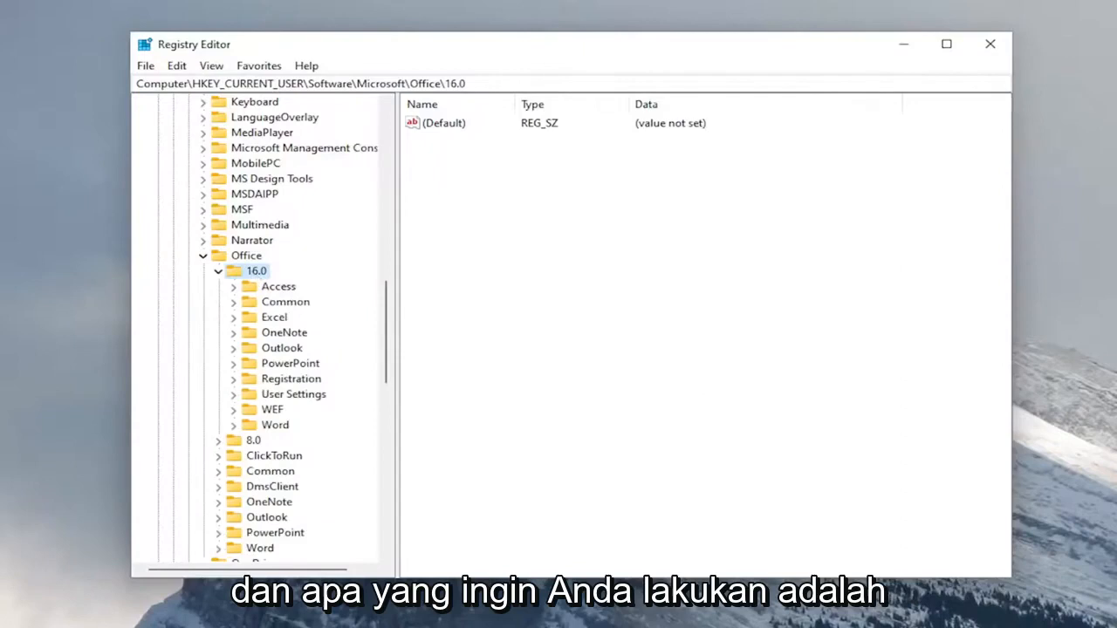
# Delete the PowerPoint key under 16.0, confirming the permanent deletion, and close Registry Editor
pyautogui.rightClick(290, 363)
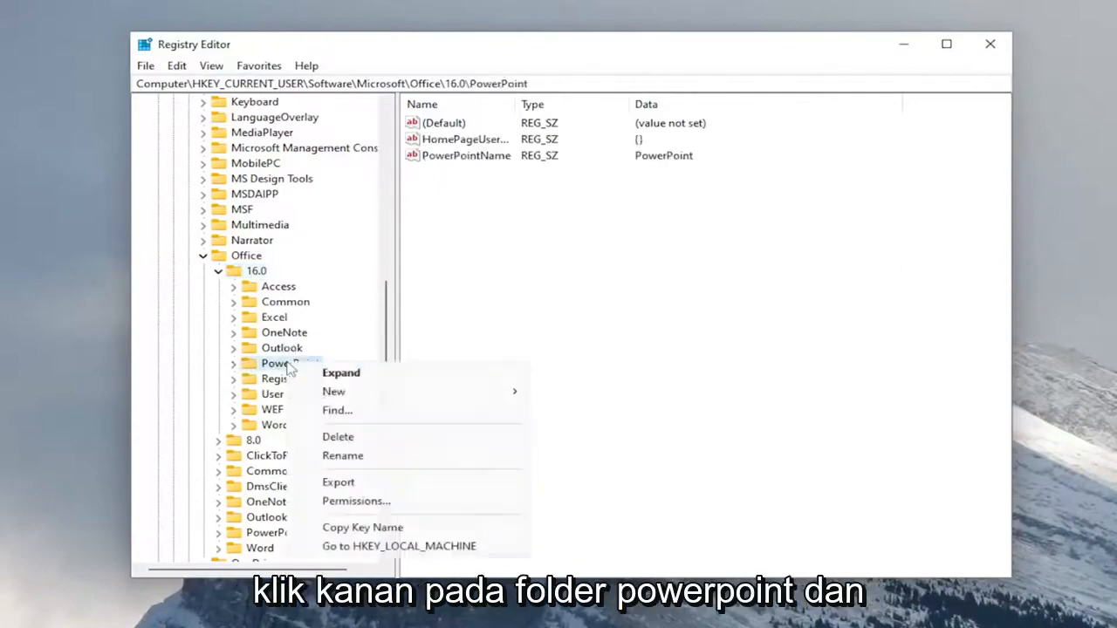
pyautogui.click(339, 436)
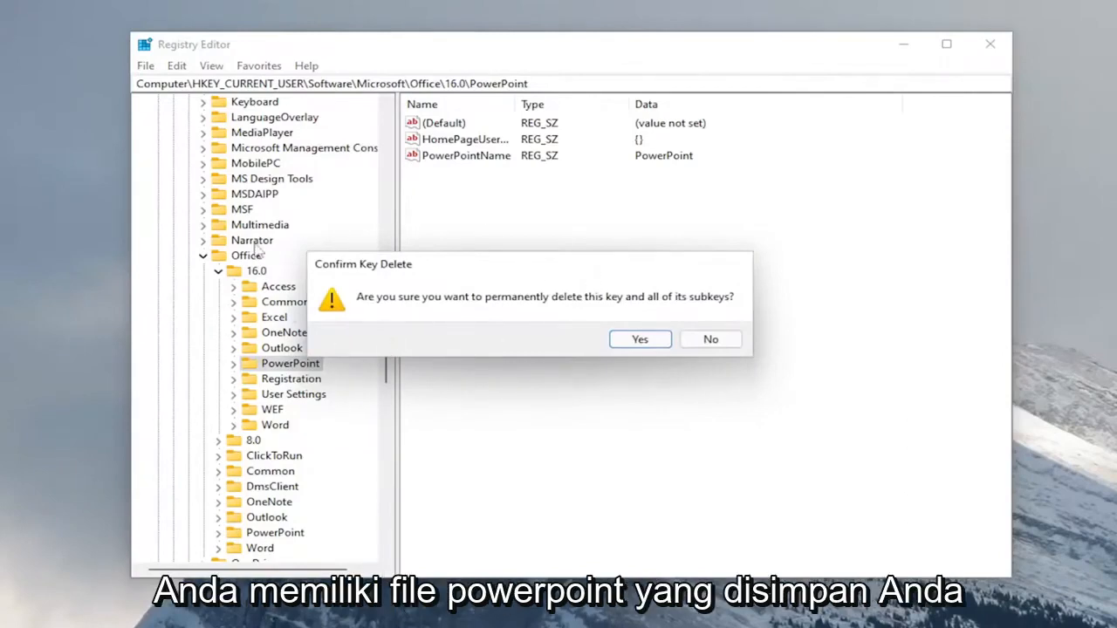
pyautogui.moveTo(126, 279)
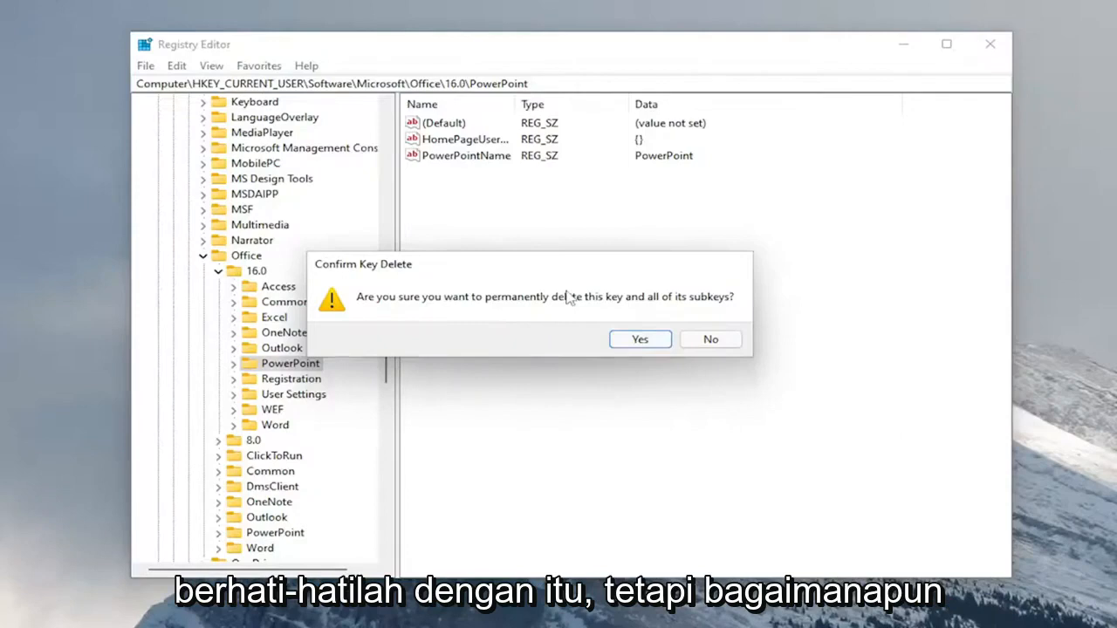
pyautogui.moveTo(510, 304)
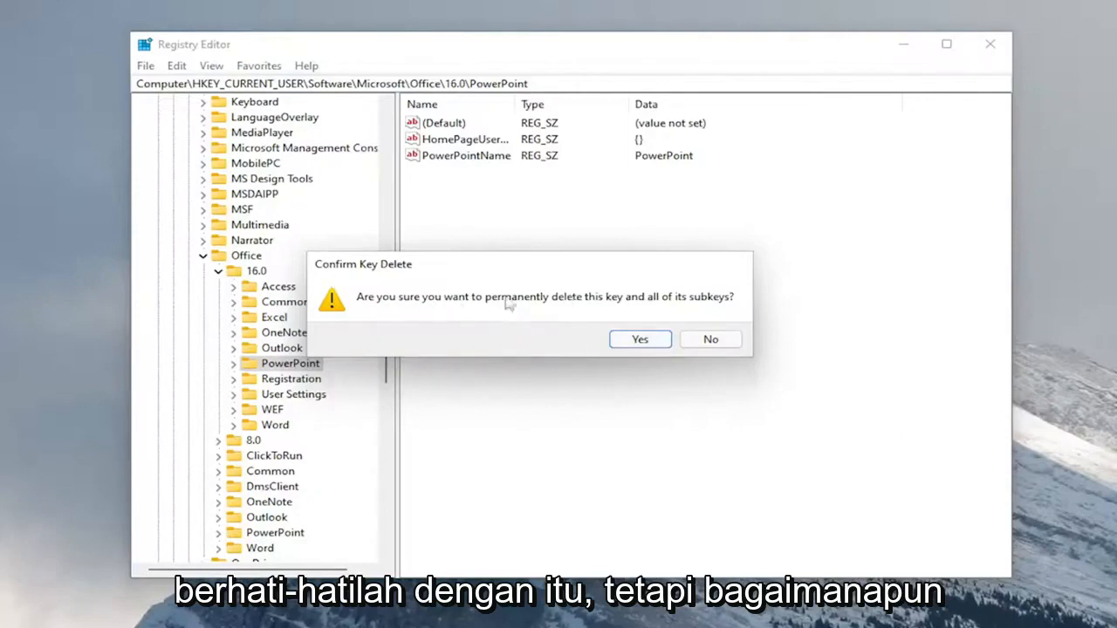
pyautogui.moveTo(725, 311)
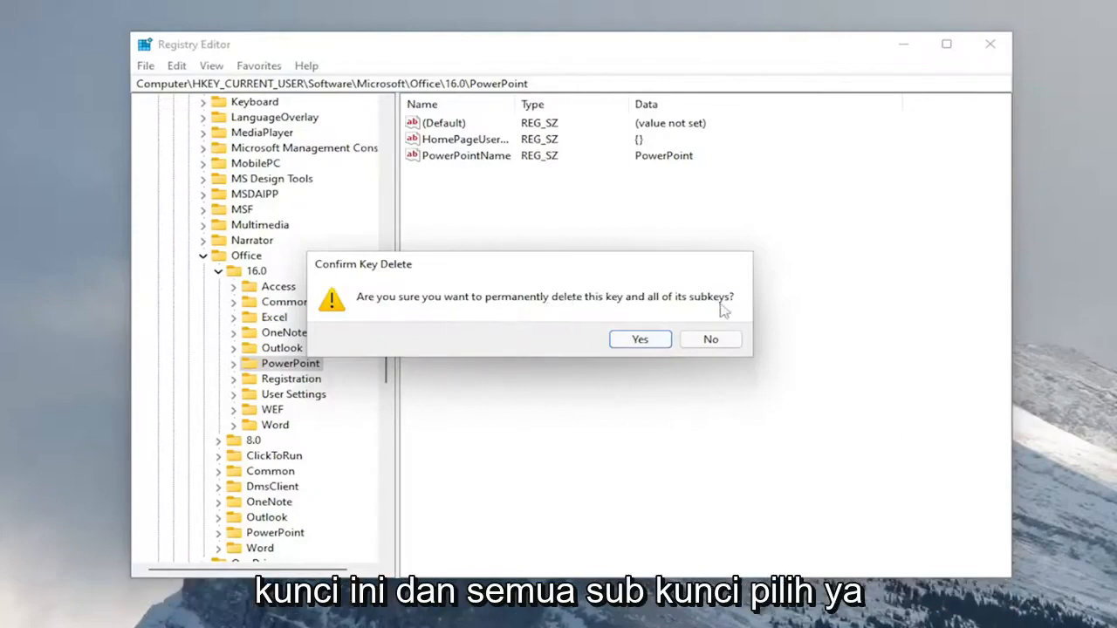
pyautogui.click(638, 339)
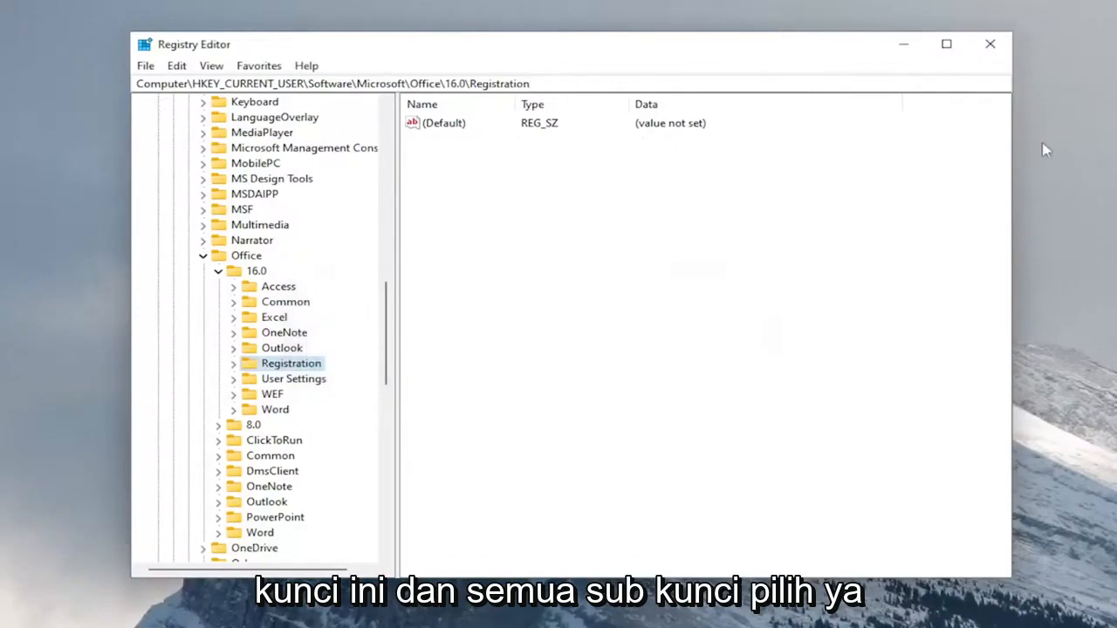
pyautogui.click(216, 254)
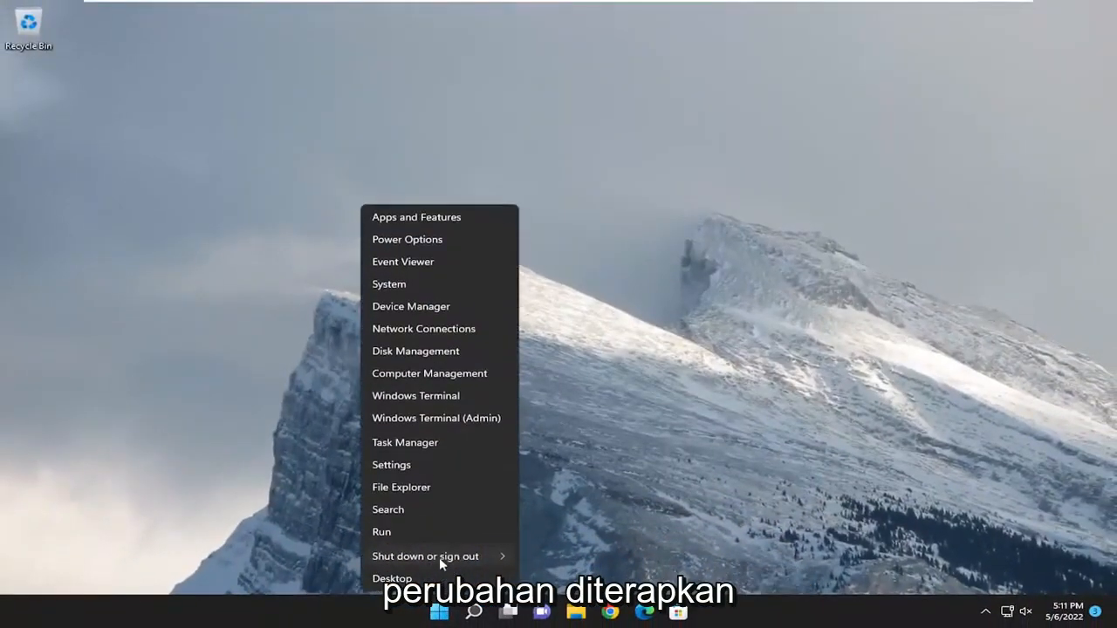
# Bring up Start search from the taskbar with an empty query
pyautogui.click(426, 555)
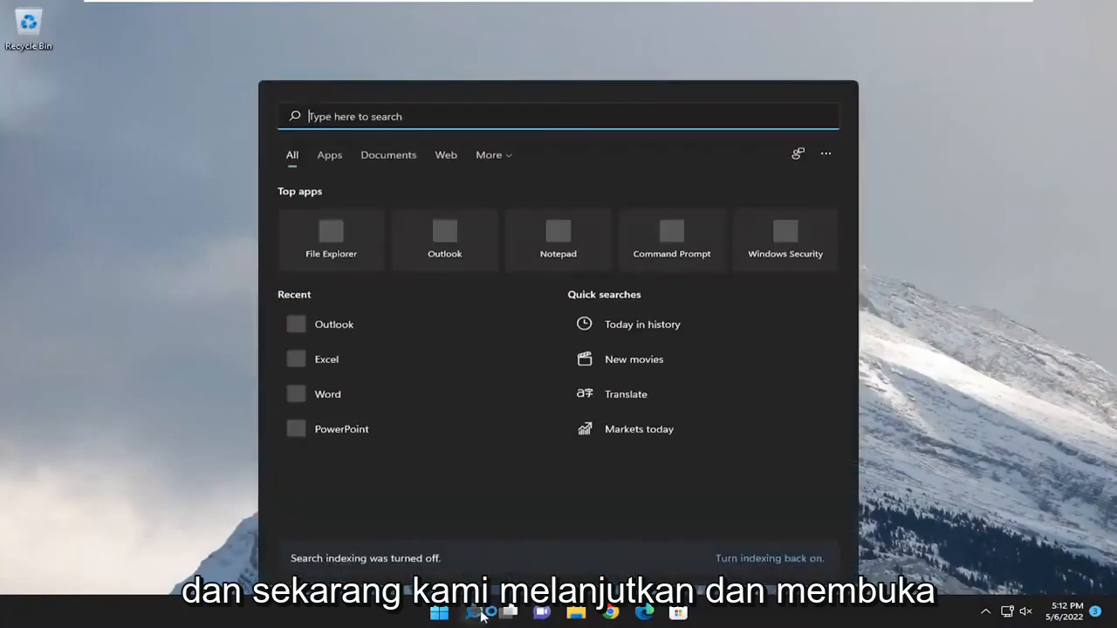
# Search 'powerpoint', launch it to a new Blank Presentation, then close PowerPoint
pyautogui.write('powerpoint')
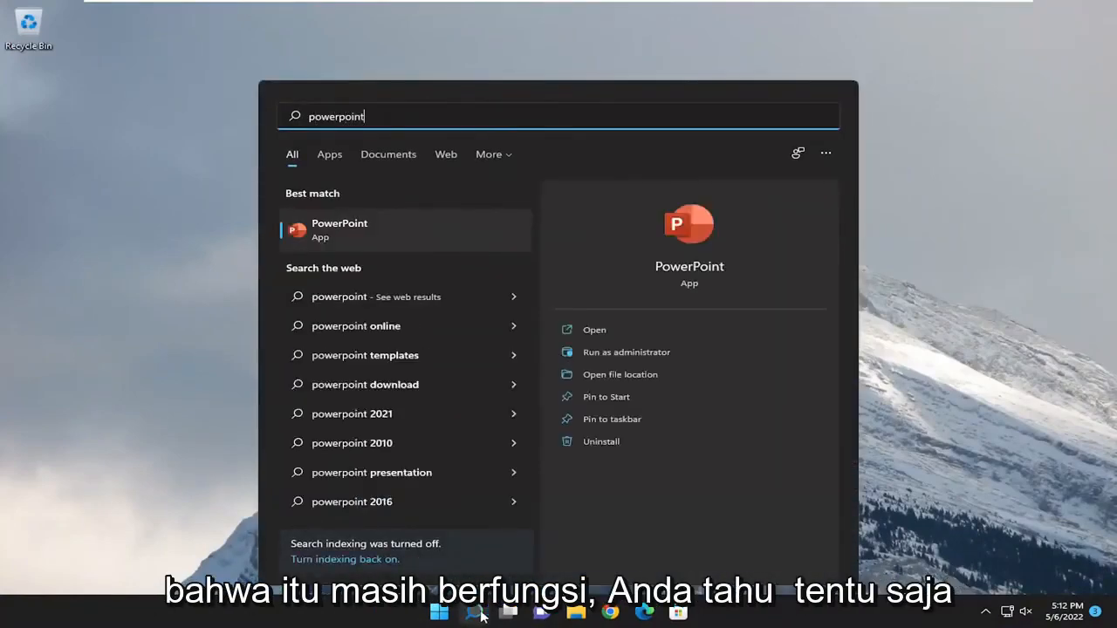
pyautogui.click(338, 230)
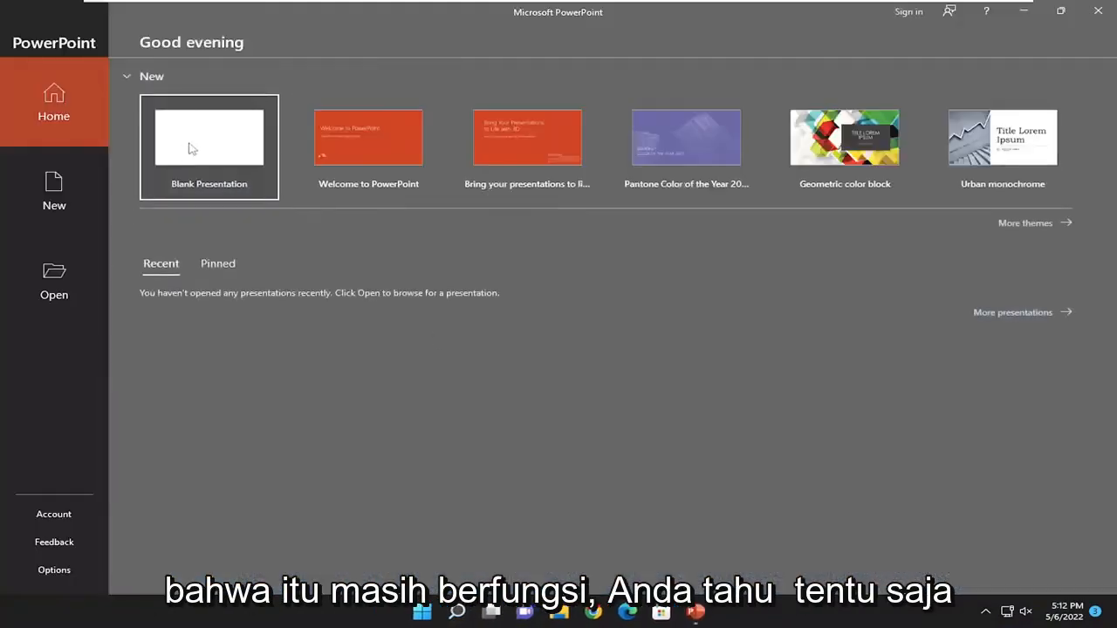
pyautogui.click(209, 136)
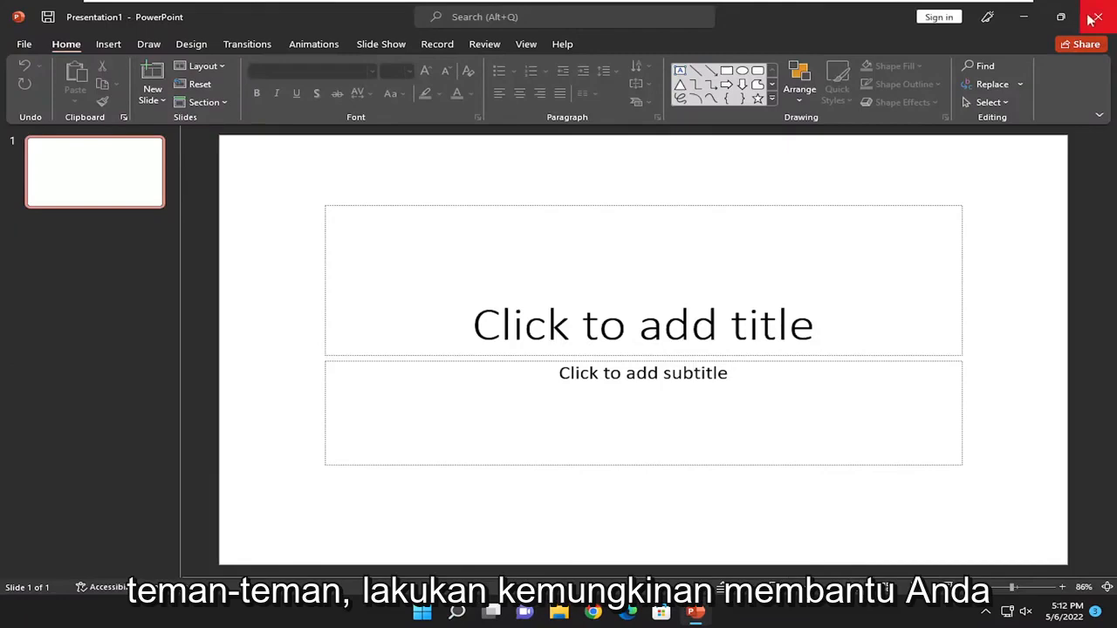
pyautogui.click(1096, 17)
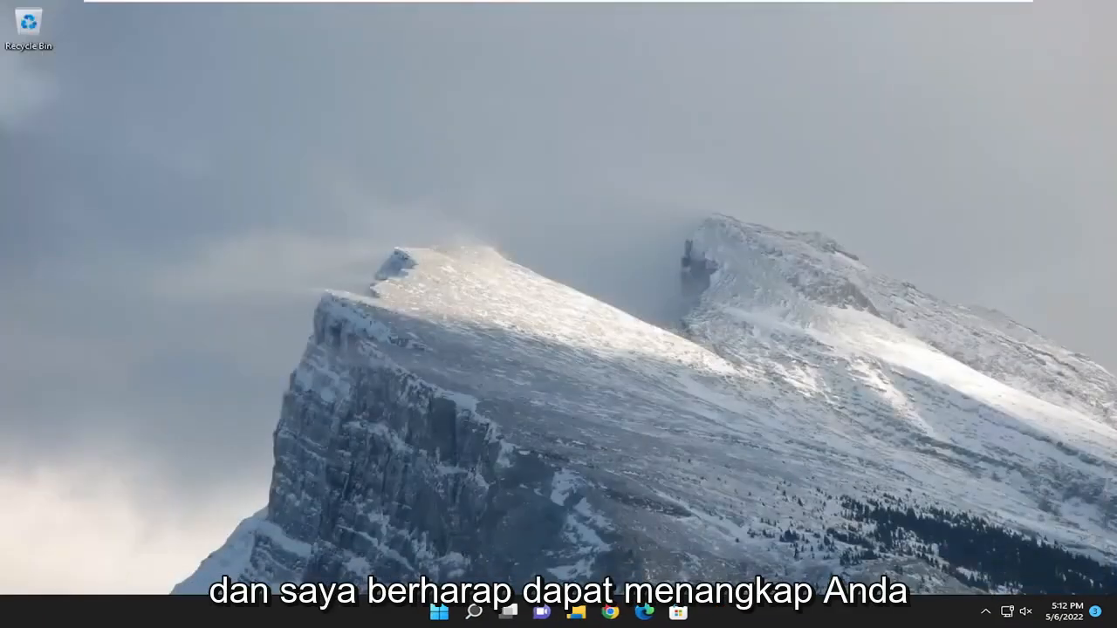